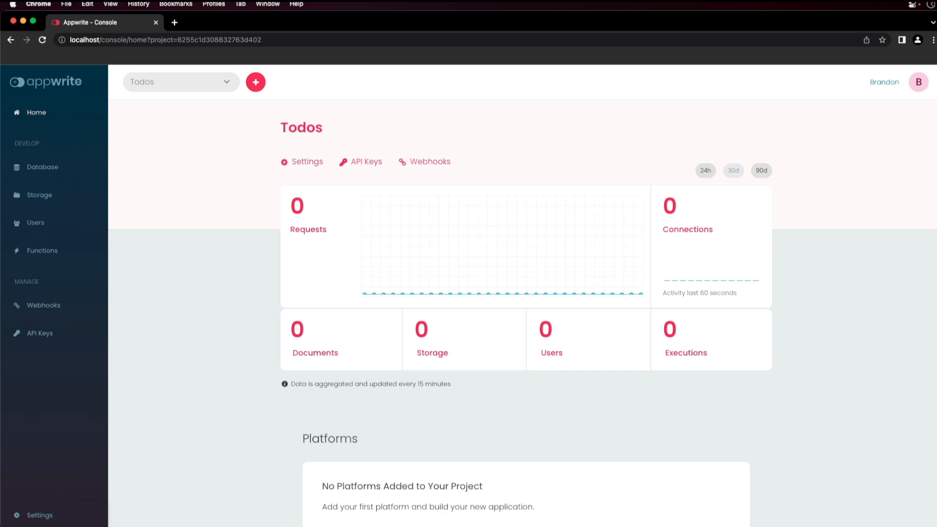
Step: Add a database named 'Todos Database' from the project's Database section
left_click(42, 167)
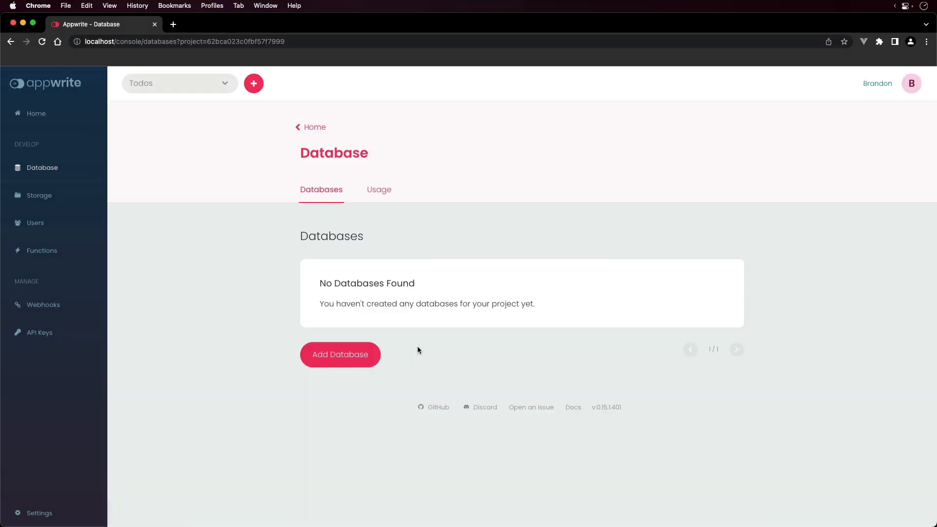
mouse_move(373, 356)
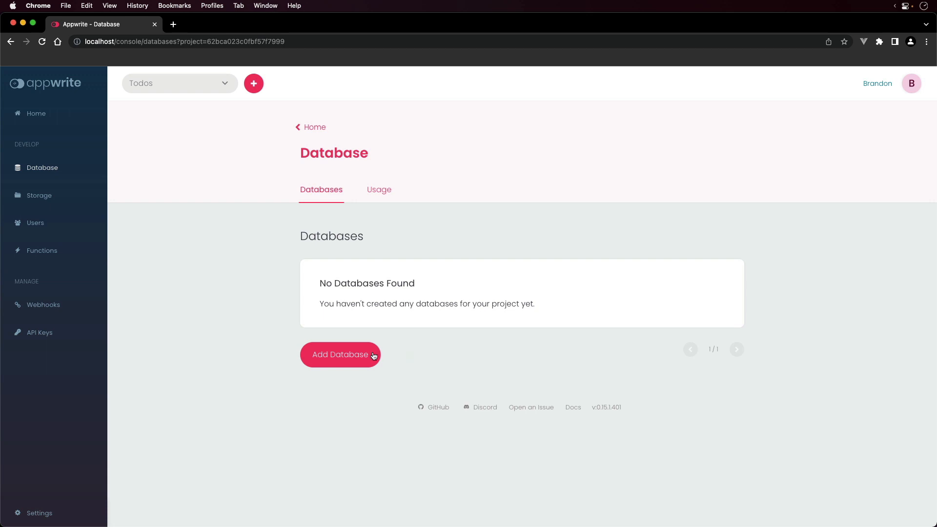
left_click(340, 354)
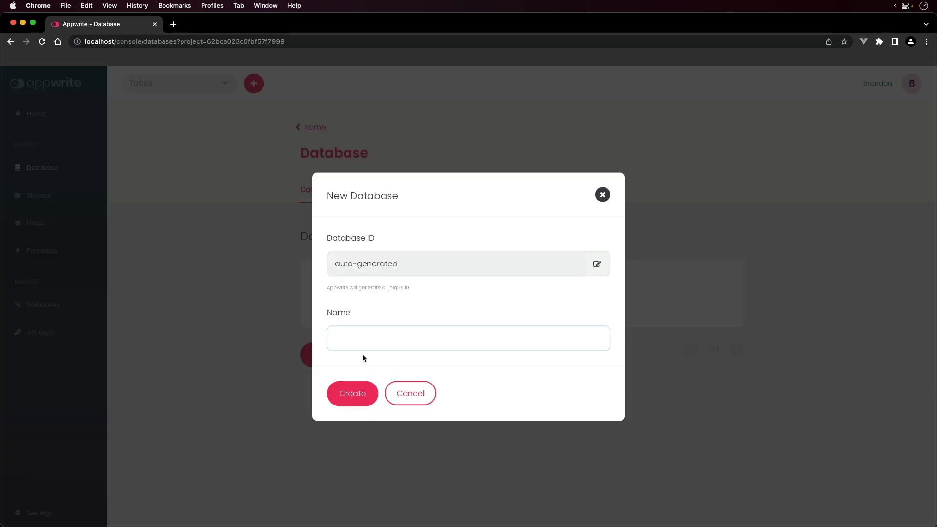
type("Todos Database")
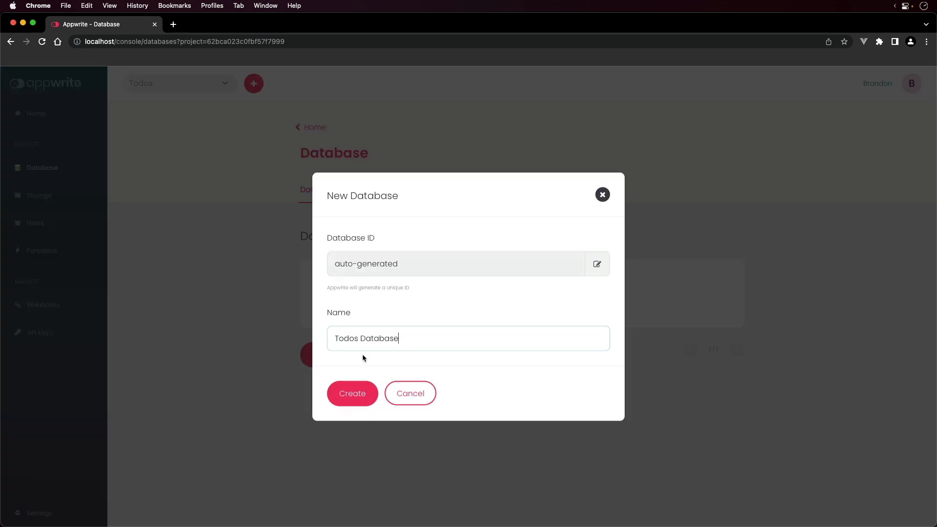
left_click(352, 393)
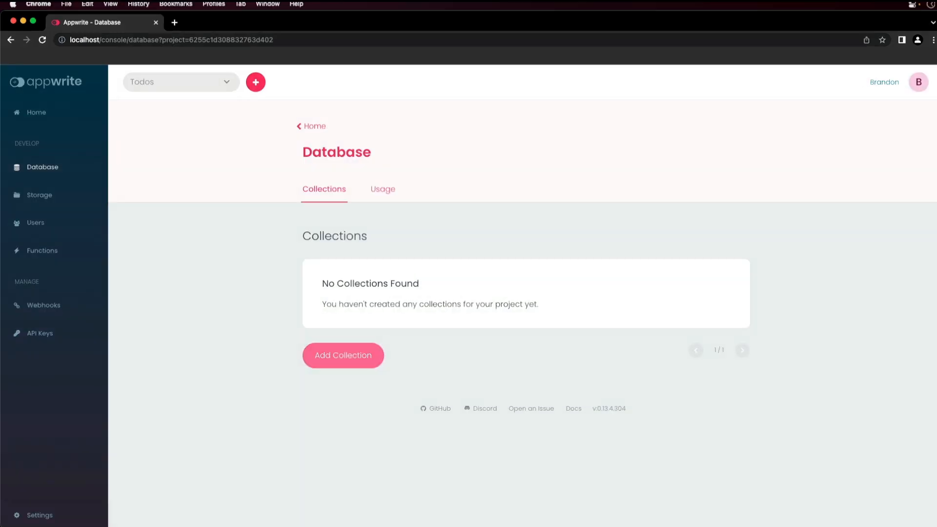
Step: Add a collection named 'Todos' to the database
left_click(343, 356)
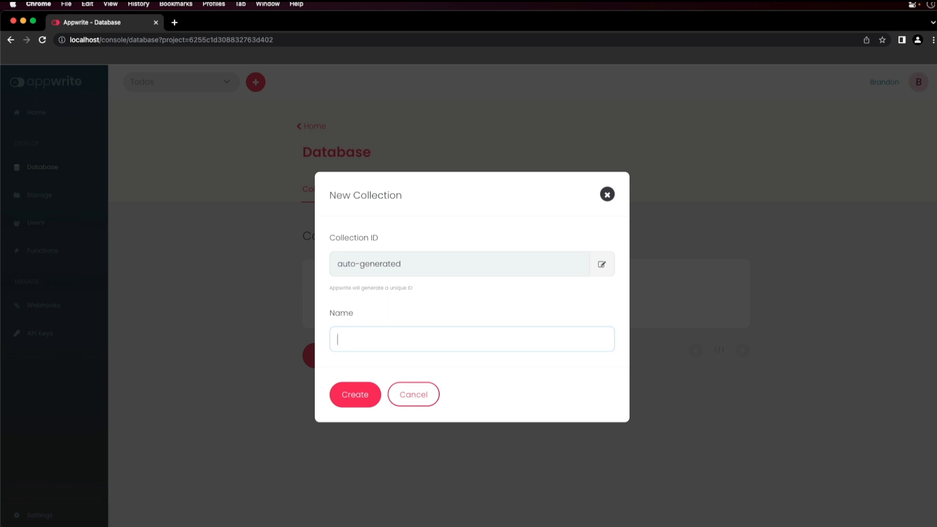
type("Todos")
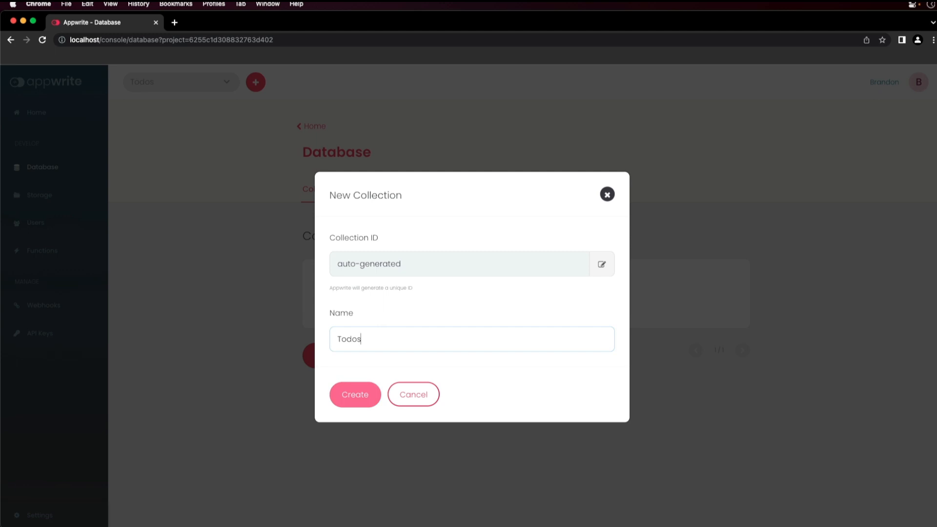
left_click(355, 395)
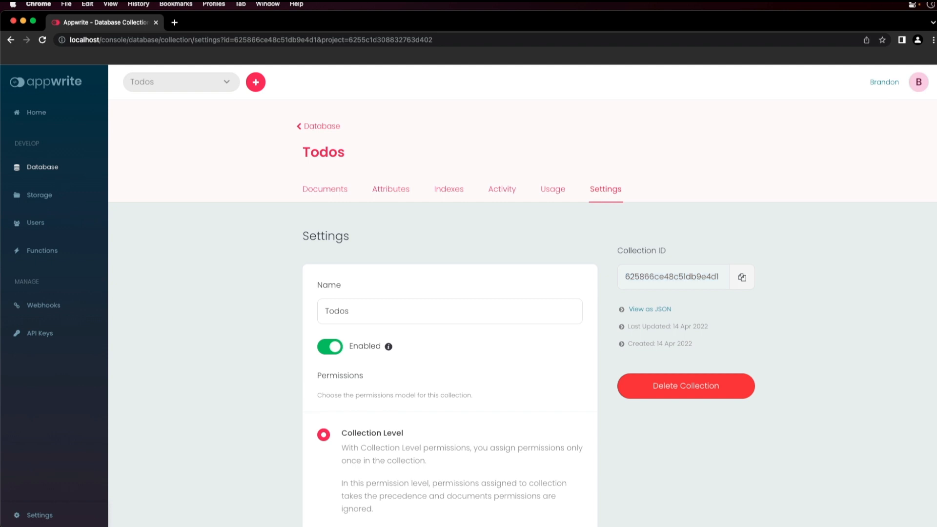
left_click(648, 309)
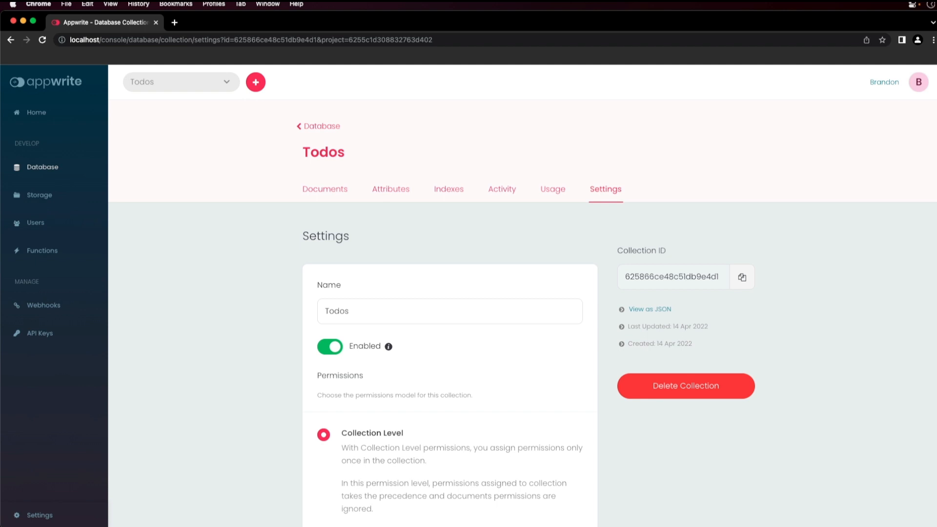
scroll("down", 3)
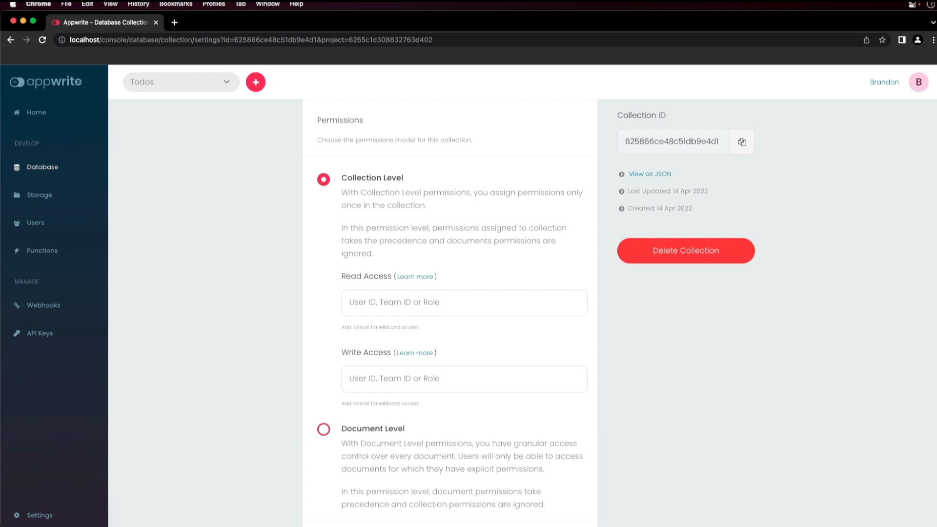
Step: Enter role:member for Todos read and write access and open the permissions docs
type("role:member")
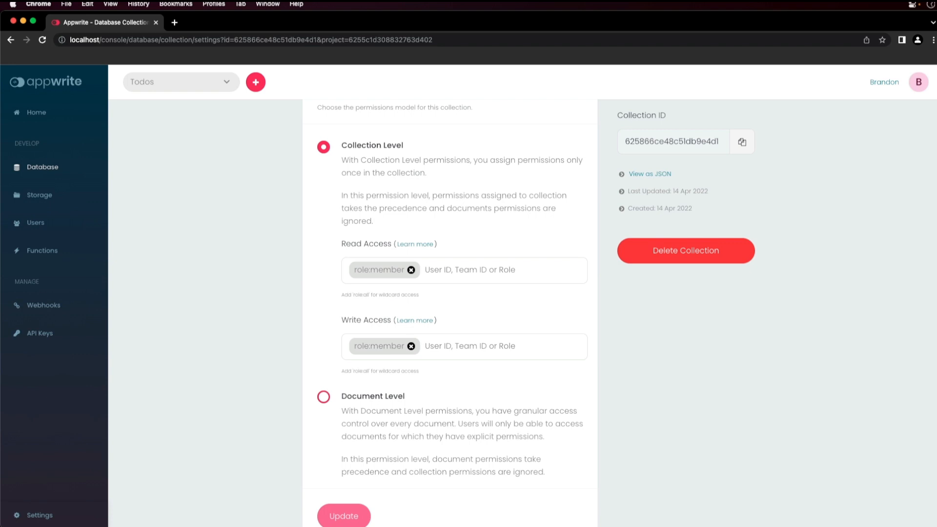
left_click(414, 243)
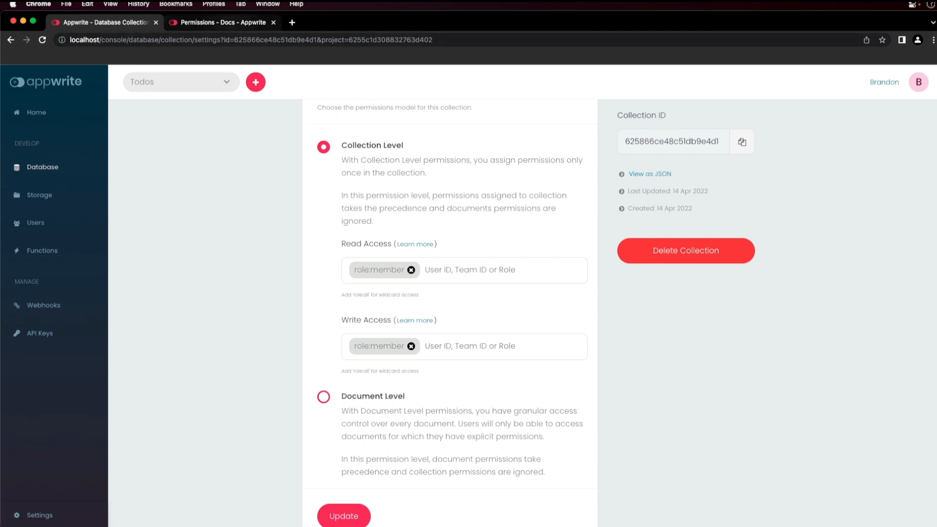
left_click(221, 22)
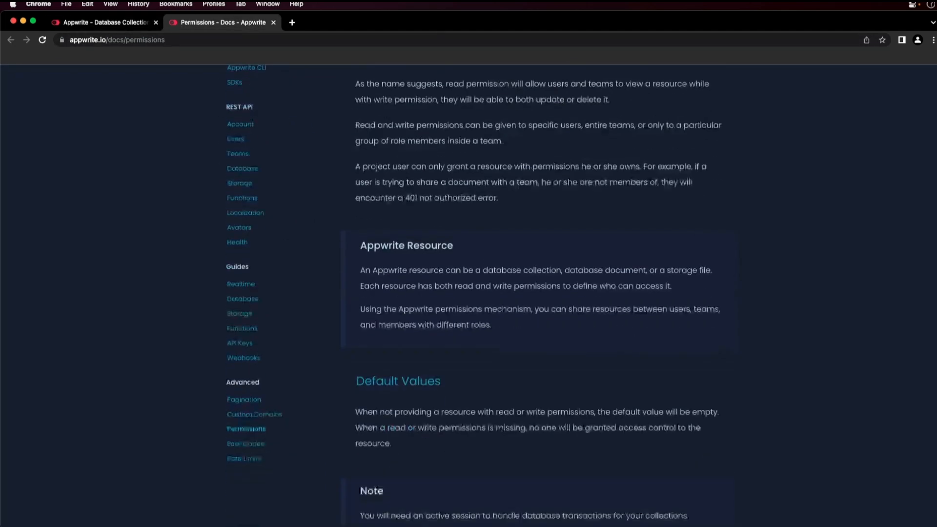
scroll("down", 3)
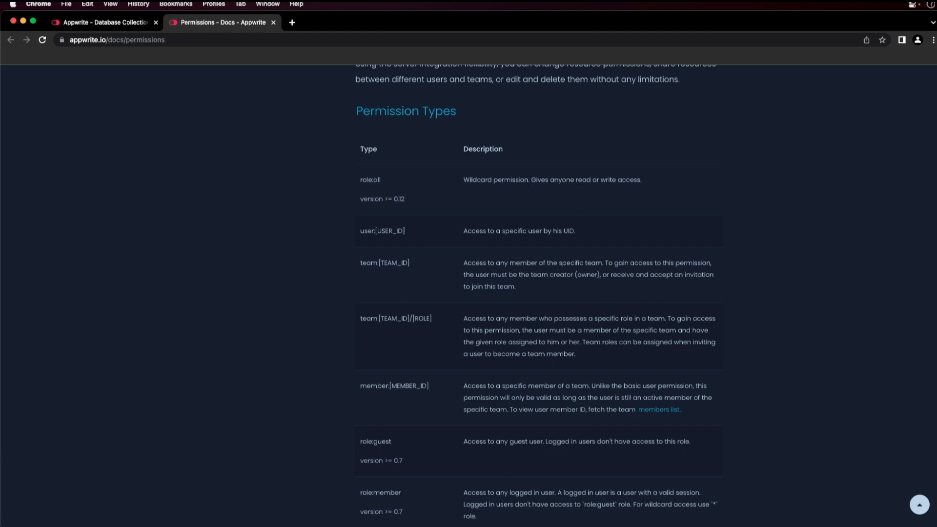
left_click(103, 22)
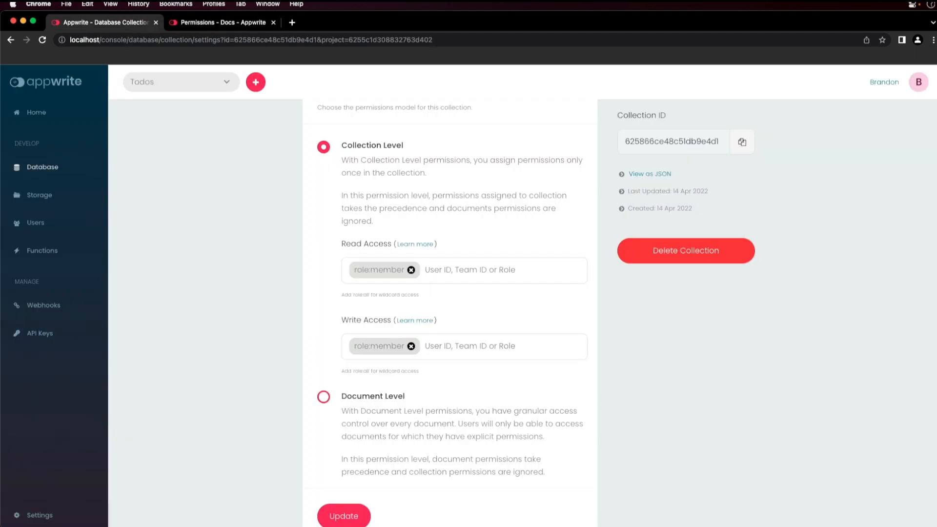
Step: Keep Collection Level permissions and save the role:member access settings
left_click(323, 396)
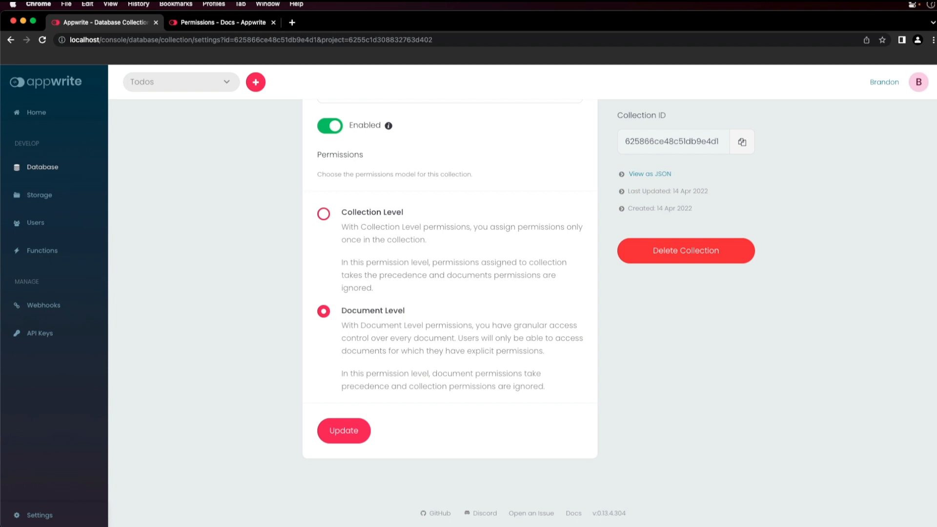
left_click(323, 214)
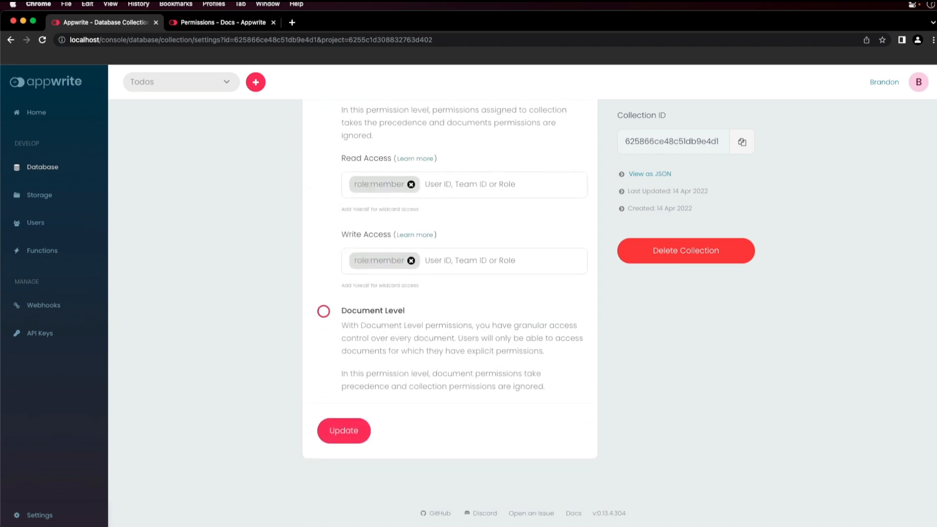
left_click(344, 431)
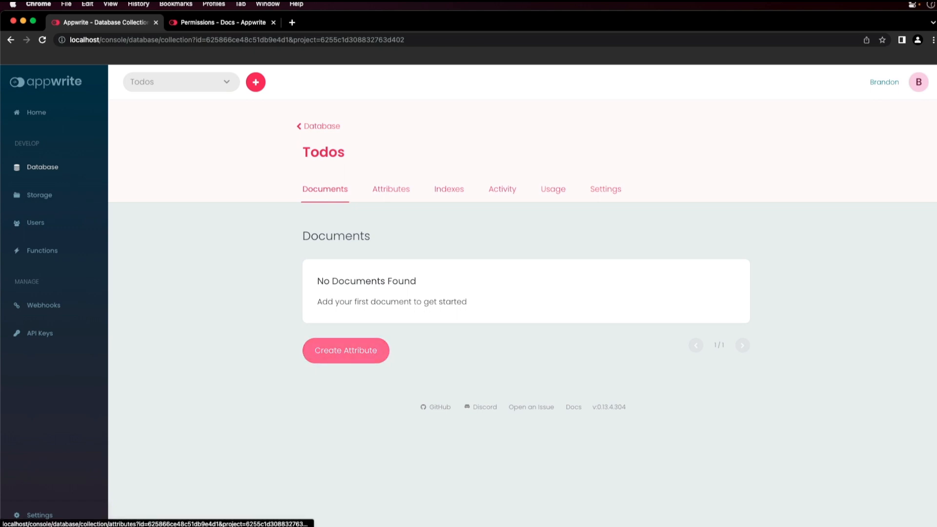
Step: Choose New String Attribute from the Create Attribute dropdown
left_click(346, 350)
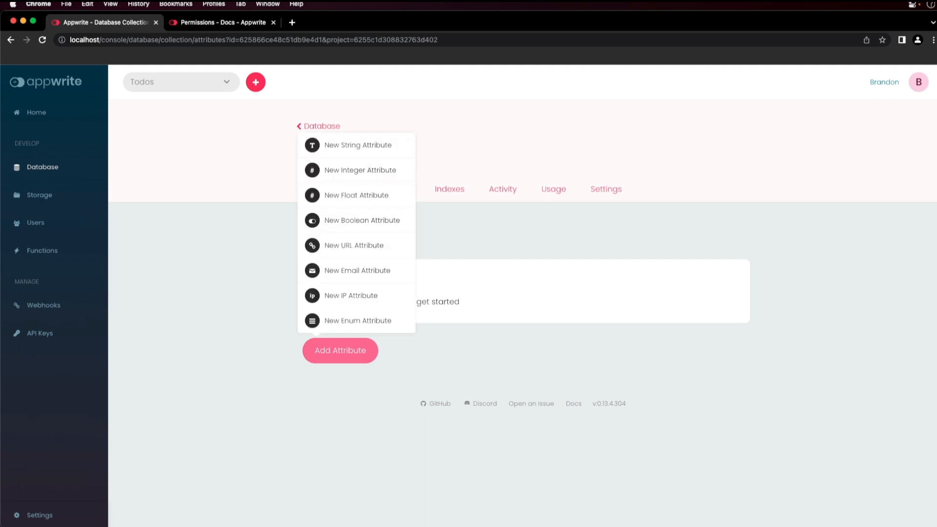
left_click(357, 145)
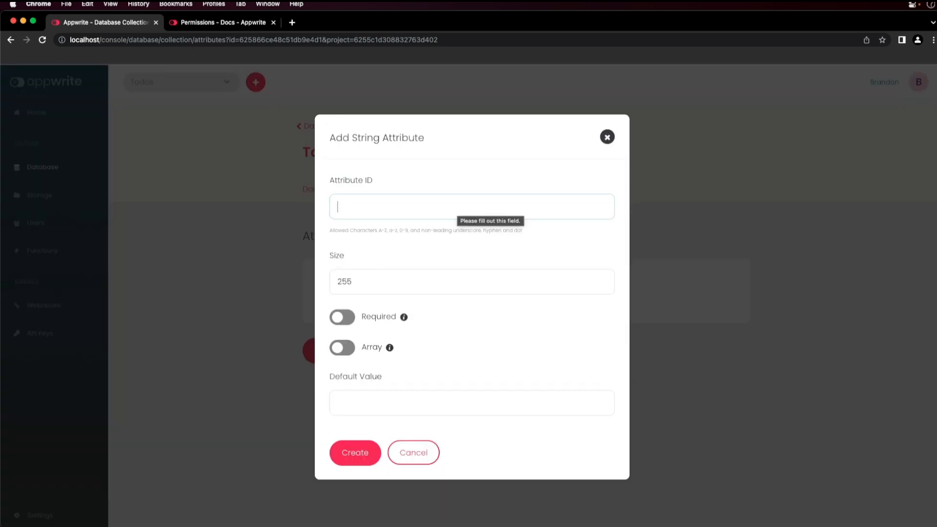
Step: Create the required string attribute 'content' with default size 255
type("content")
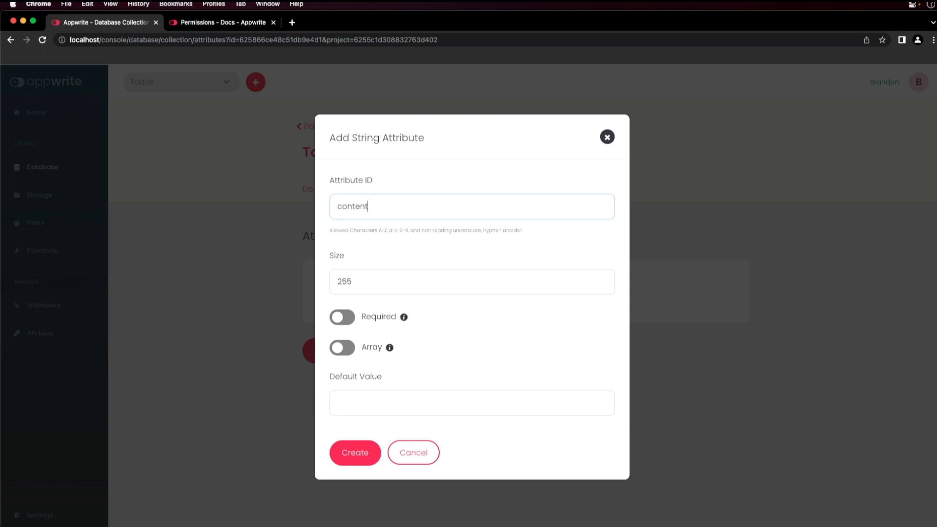
left_click(341, 317)
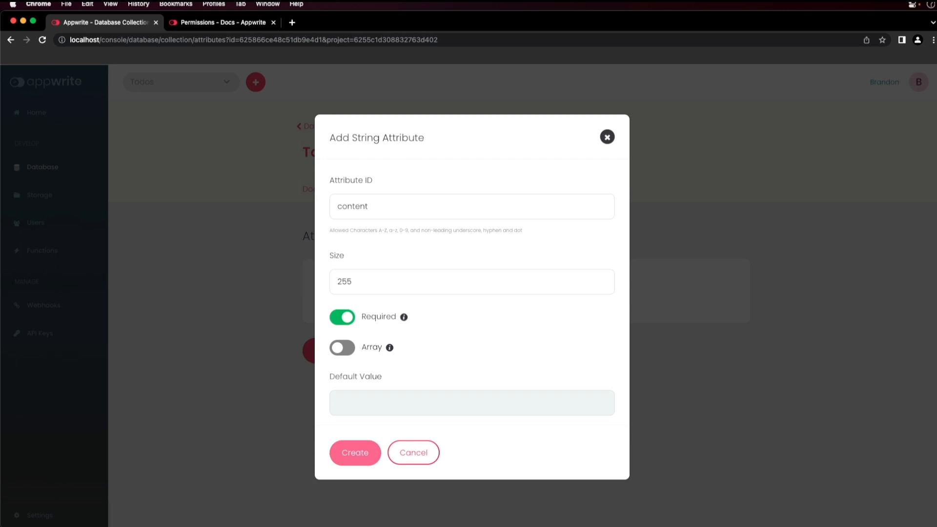
left_click(355, 452)
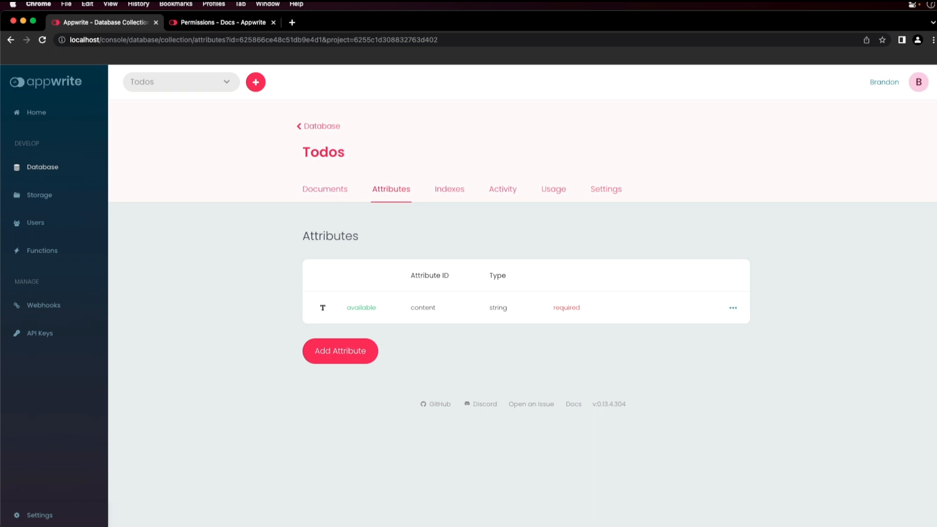
Step: Create a required boolean attribute named 'isComplete'
left_click(340, 351)
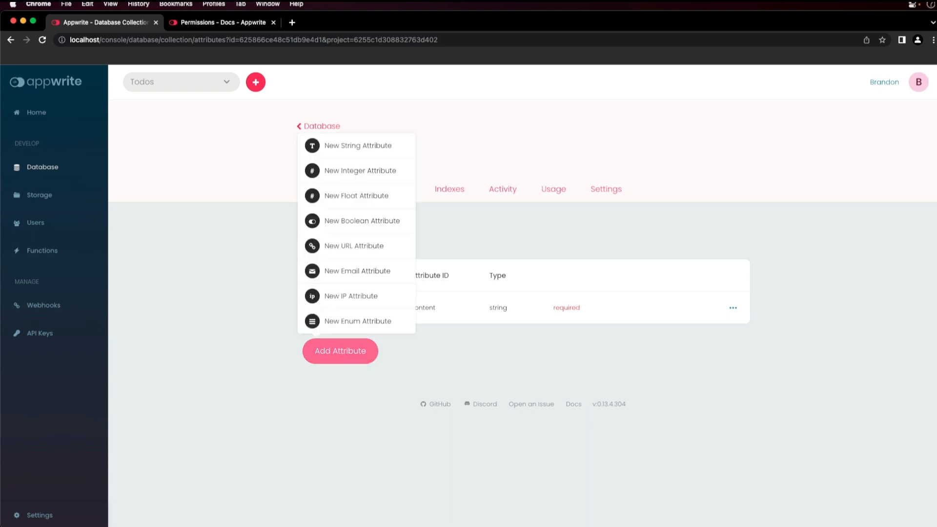
left_click(361, 220)
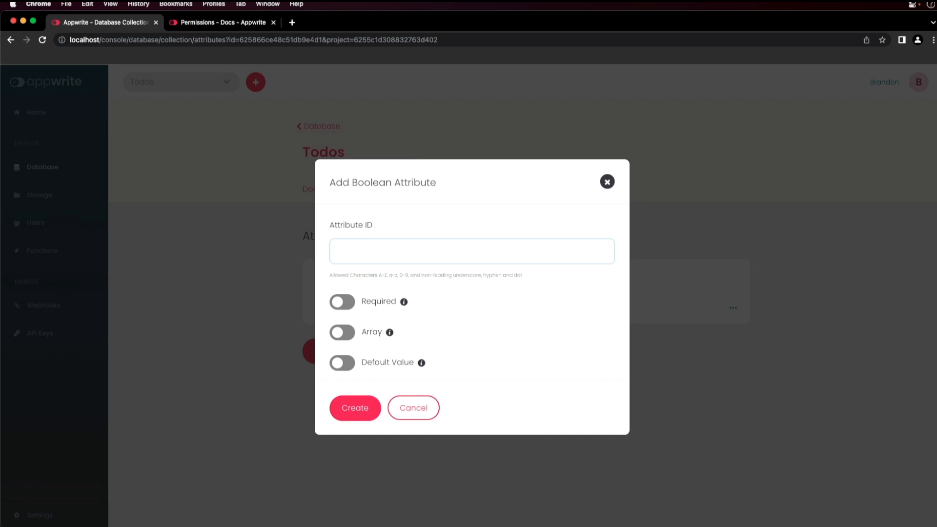
type("isComplete")
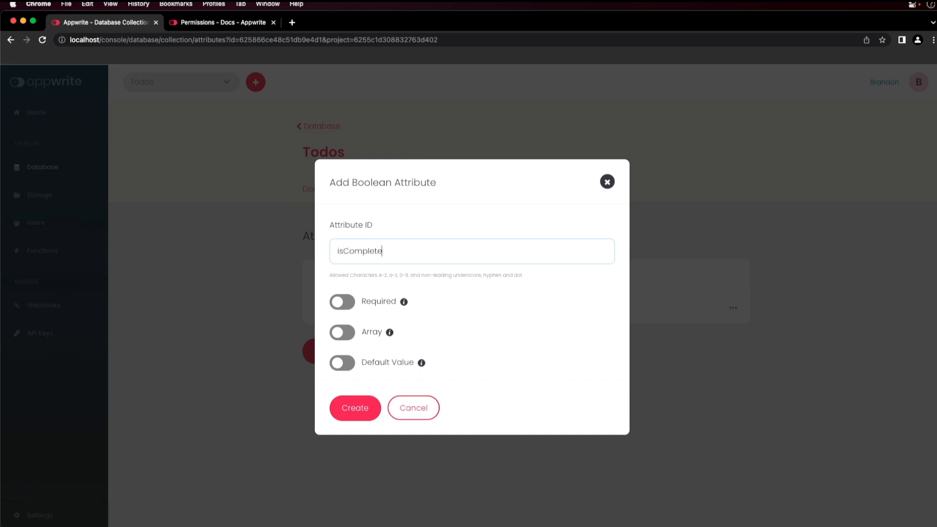
left_click(342, 301)
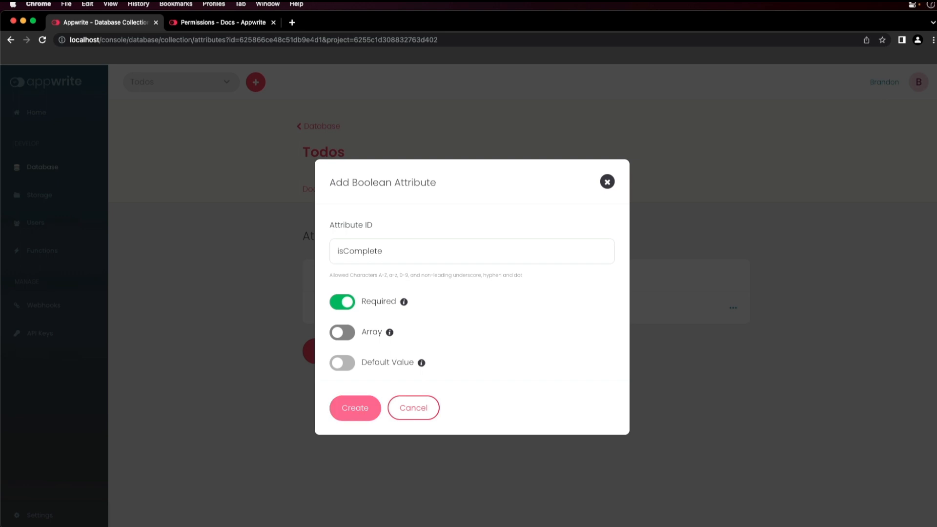
left_click(355, 408)
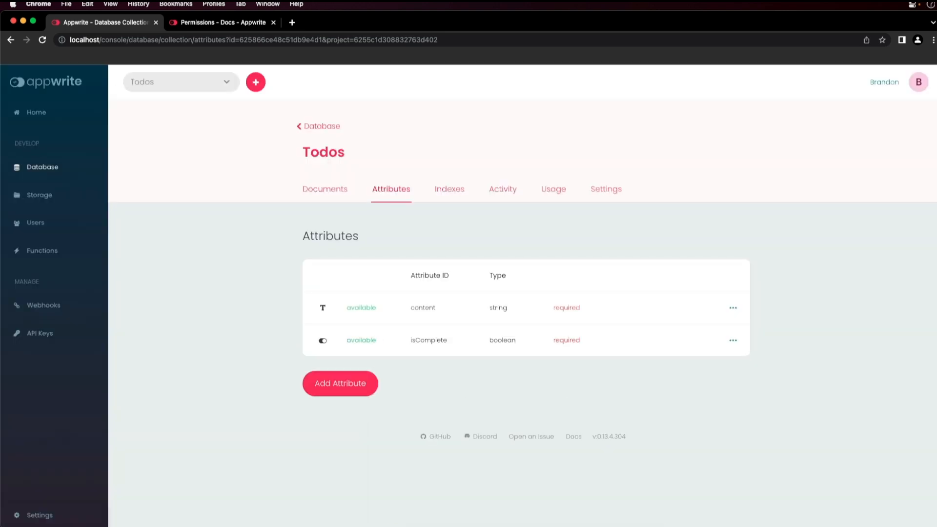
Step: Create a Fulltext index 'contentIndex' on the content attribute
left_click(449, 189)
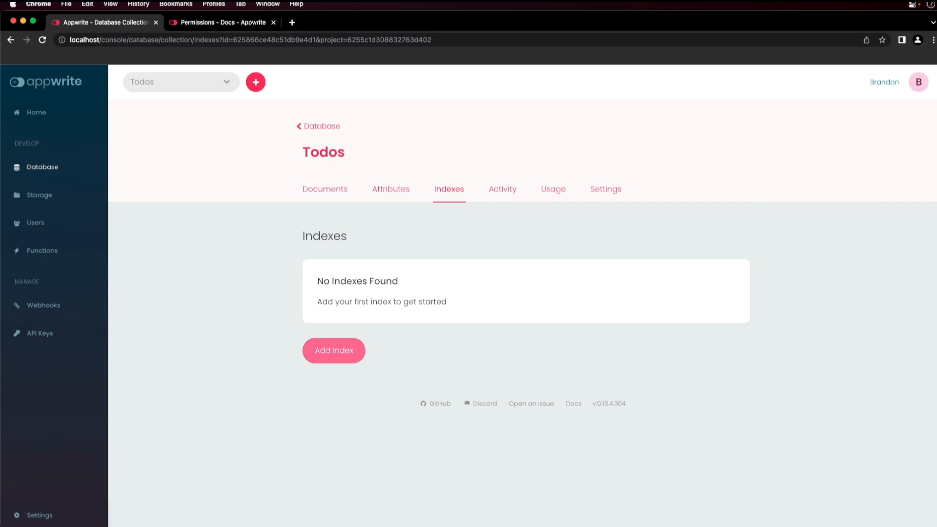
left_click(334, 350)
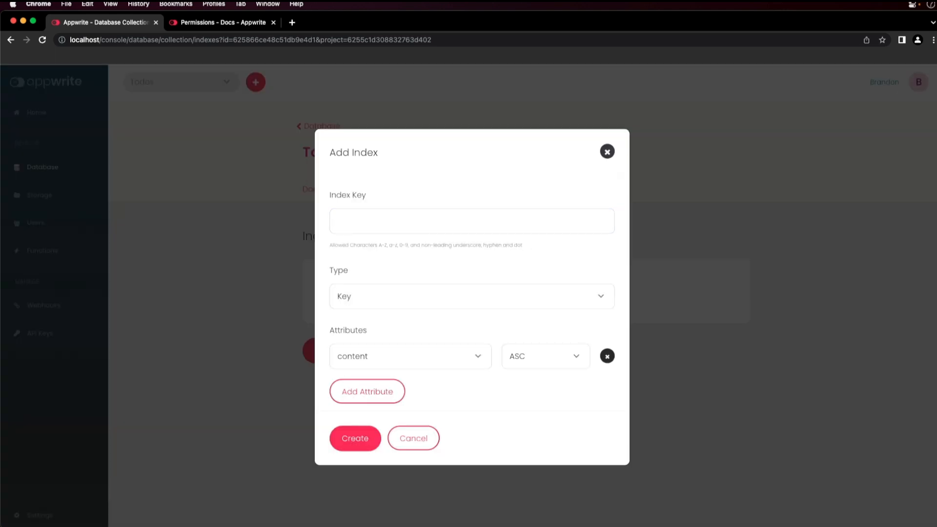
type("contentIndex")
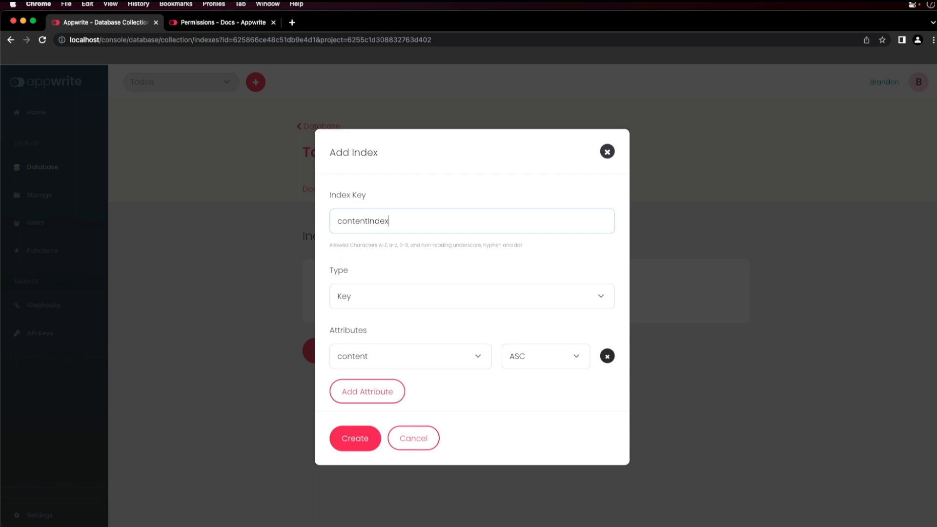
left_click(472, 296)
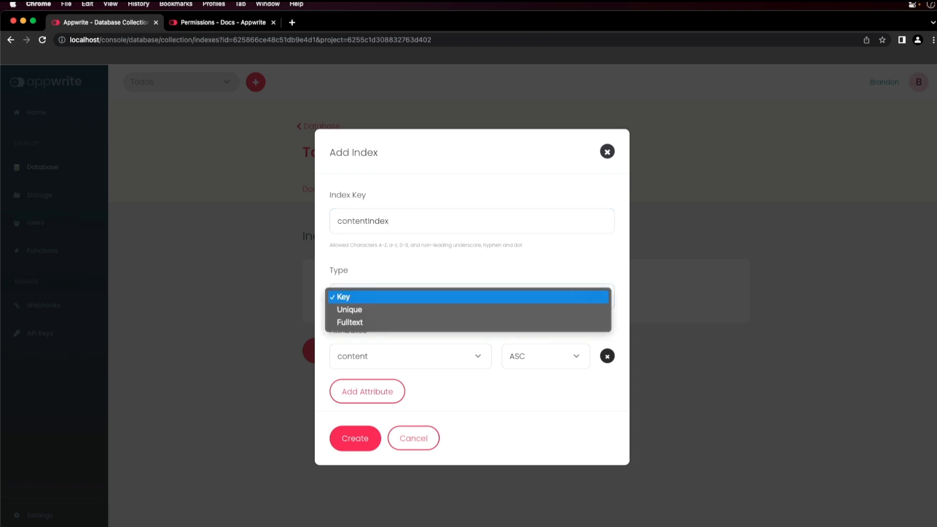
left_click(350, 322)
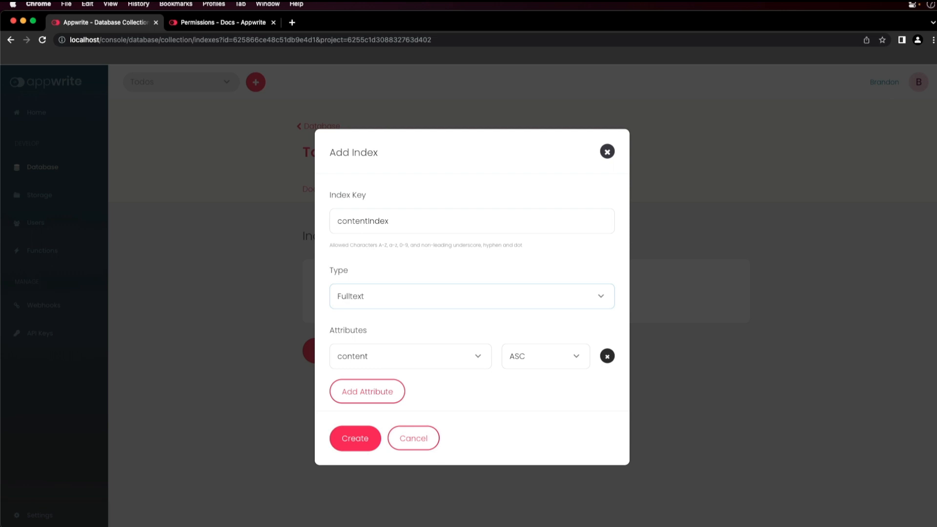
left_click(355, 438)
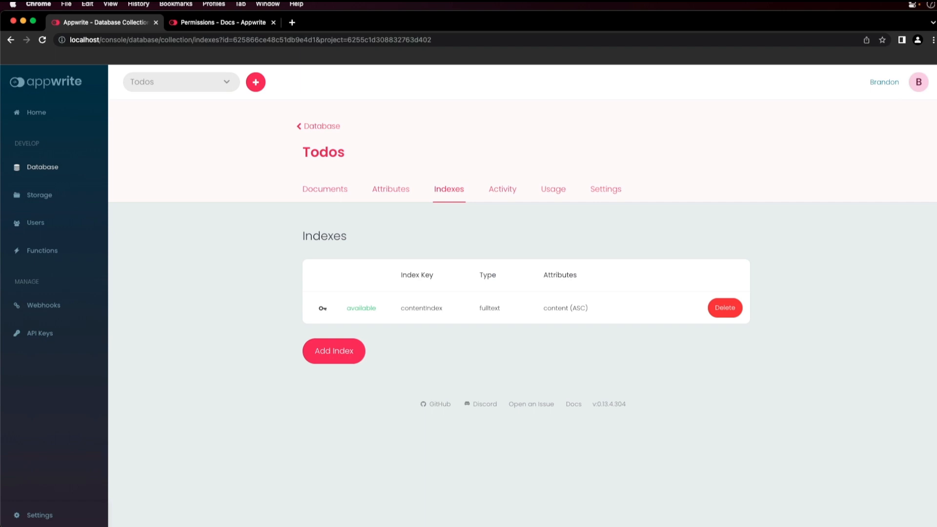
Step: Browse the Activity, Usage and Settings tabs, then return to Documents
left_click(503, 189)
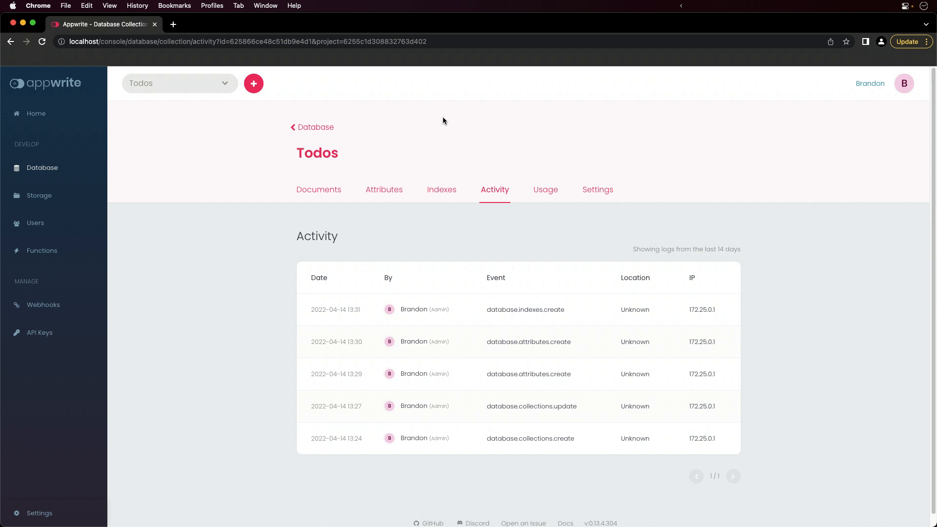
left_click(546, 189)
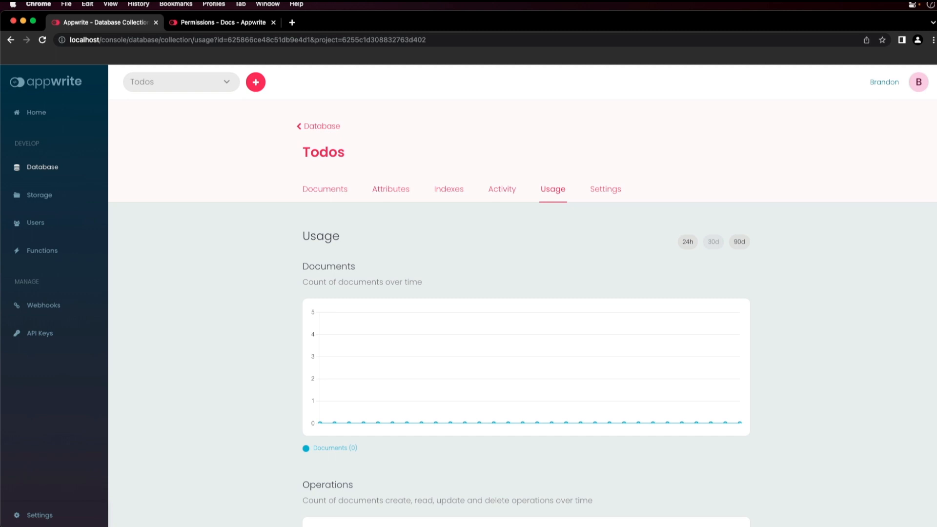
scroll("down", 3)
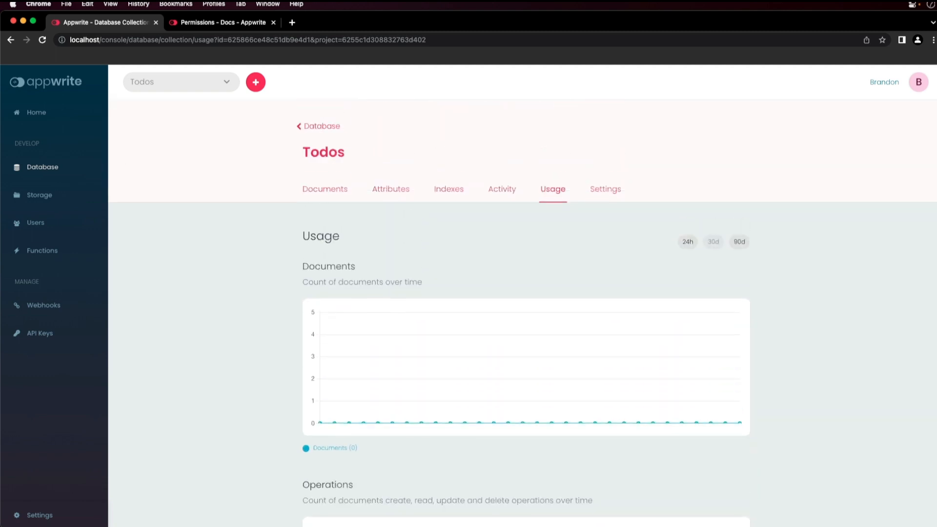
left_click(605, 189)
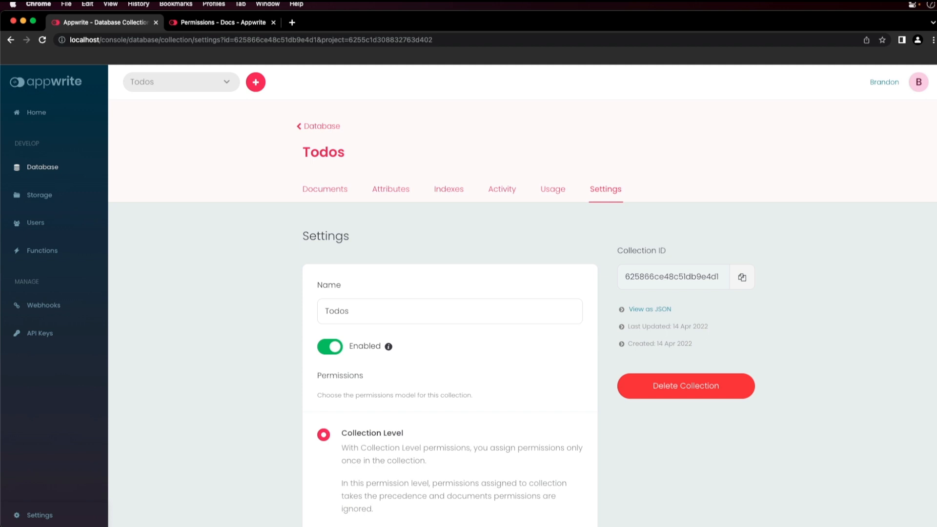
left_click(325, 188)
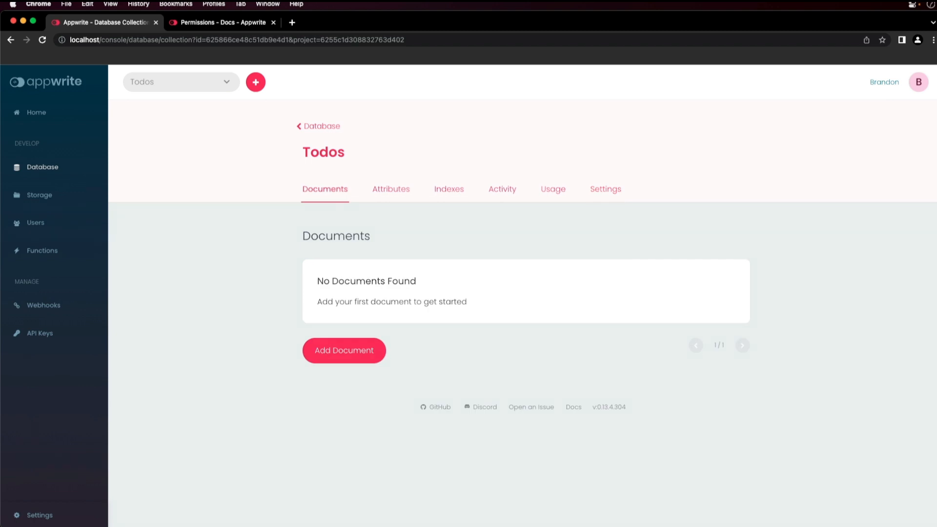
Step: Add a document with content 'Be awesome' and isComplete left off
left_click(343, 350)
type("Be awesome")
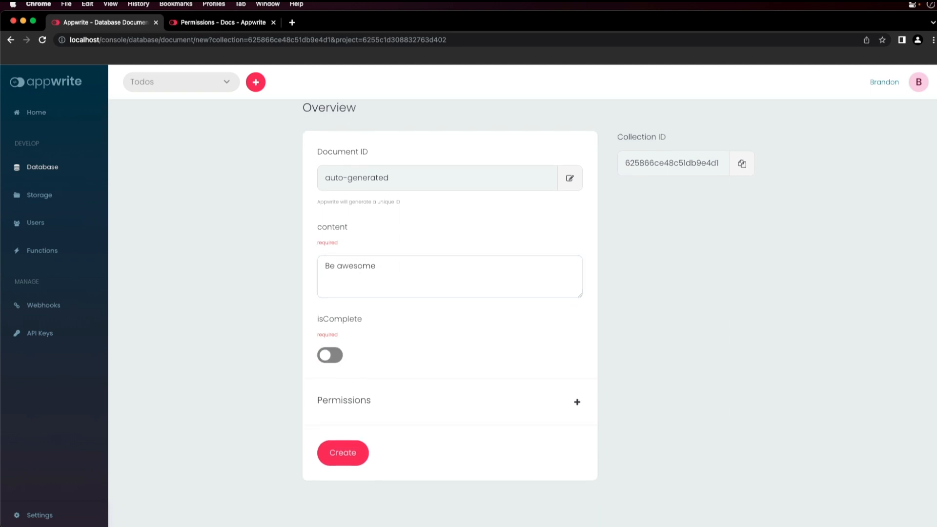
left_click(577, 402)
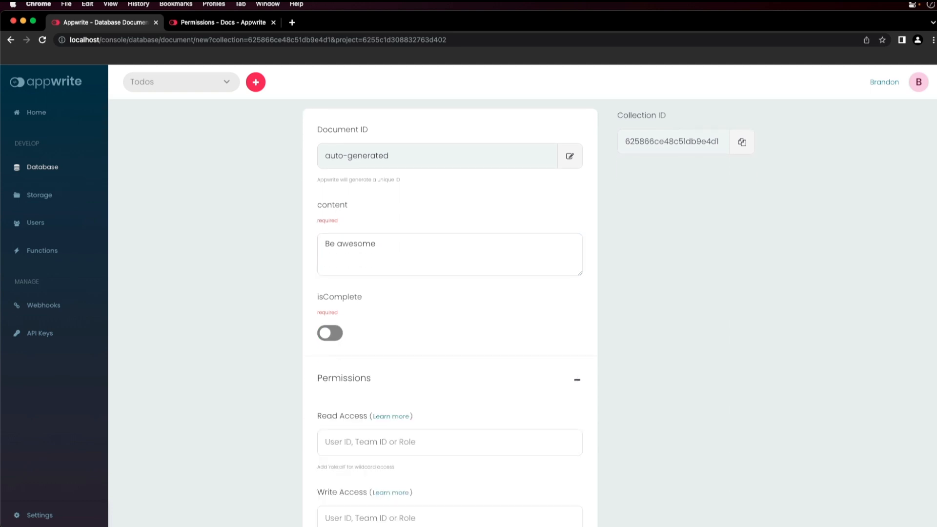
scroll("down", 3)
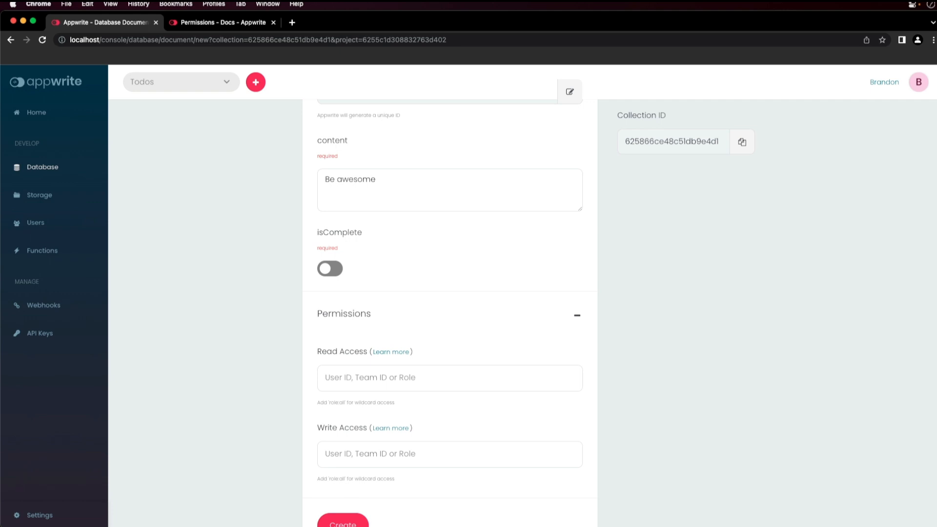
scroll("down", 3)
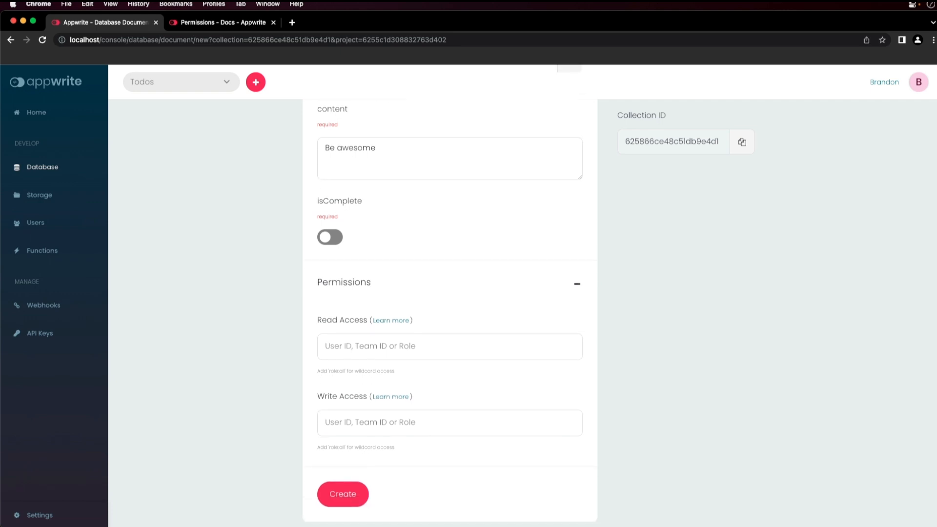
left_click(342, 494)
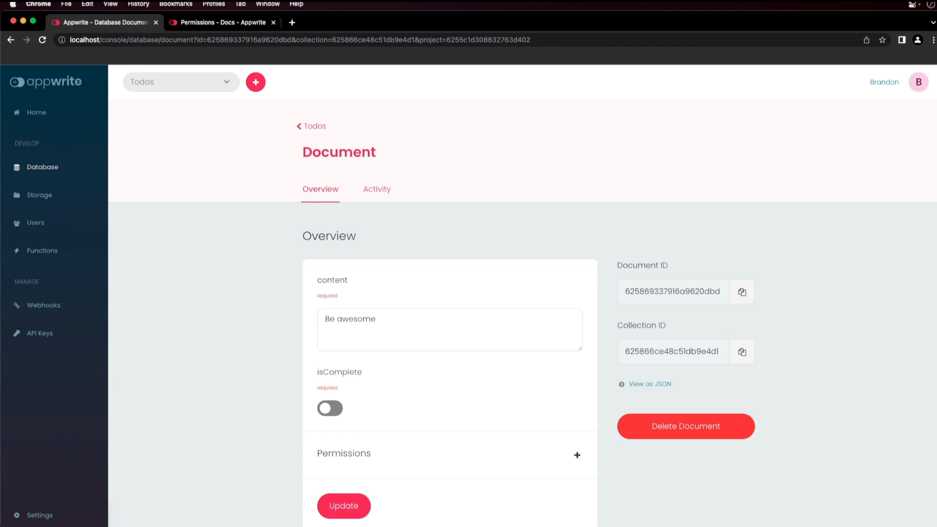
Step: Inspect the 'Be awesome' document's JSON, then view its activity log showing the create event
left_click(649, 383)
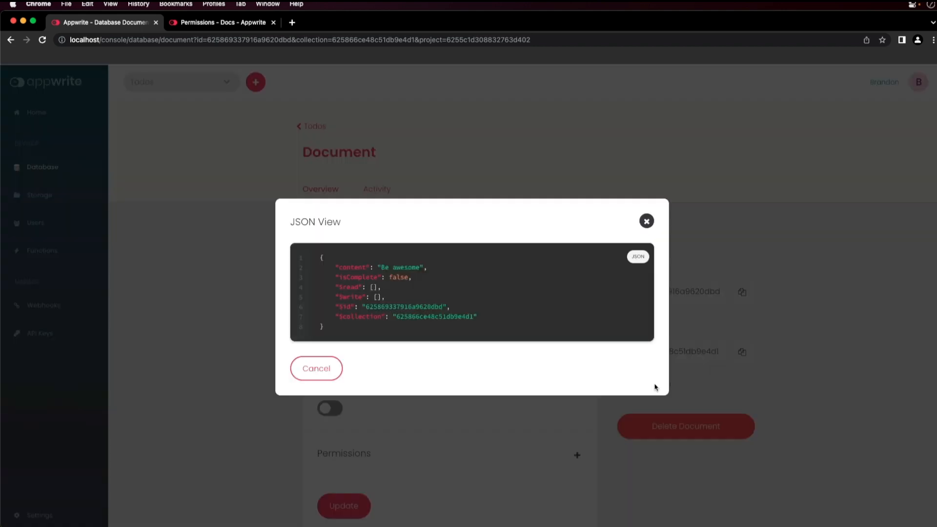
left_click(316, 368)
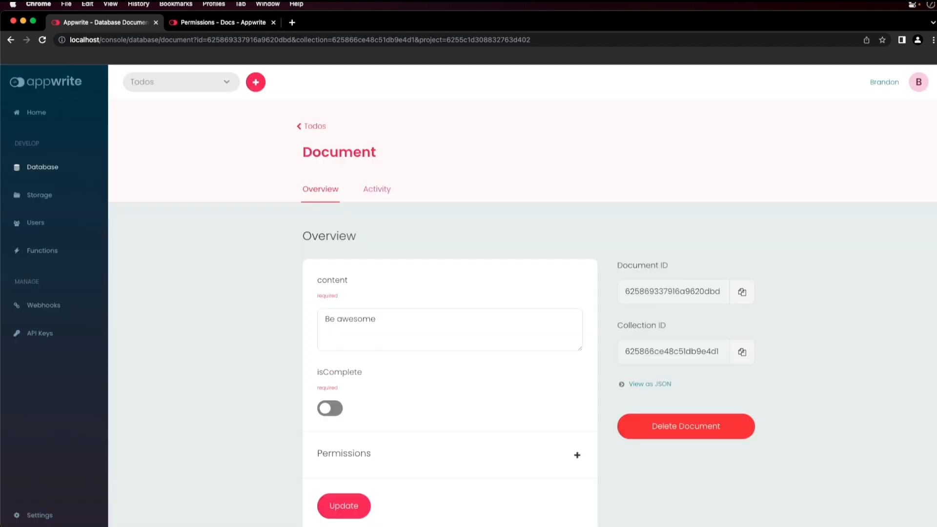
scroll("down", 3)
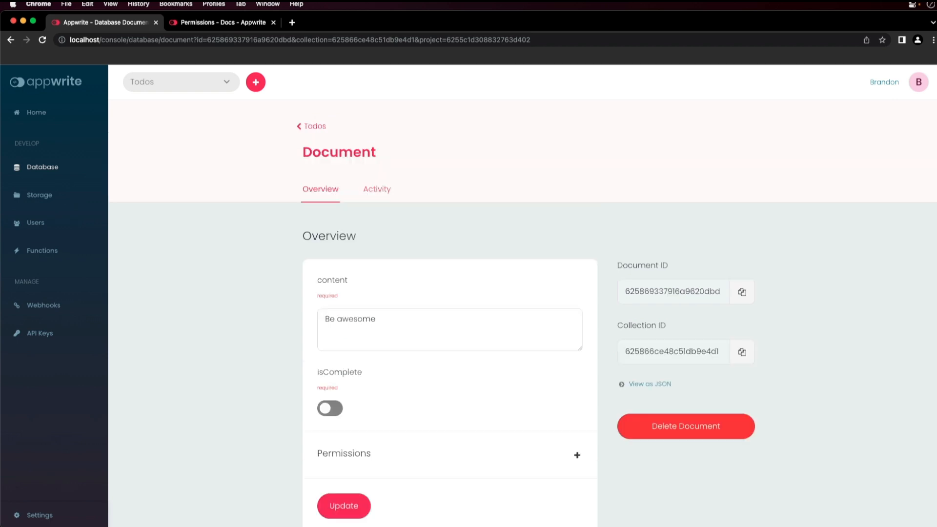
left_click(376, 188)
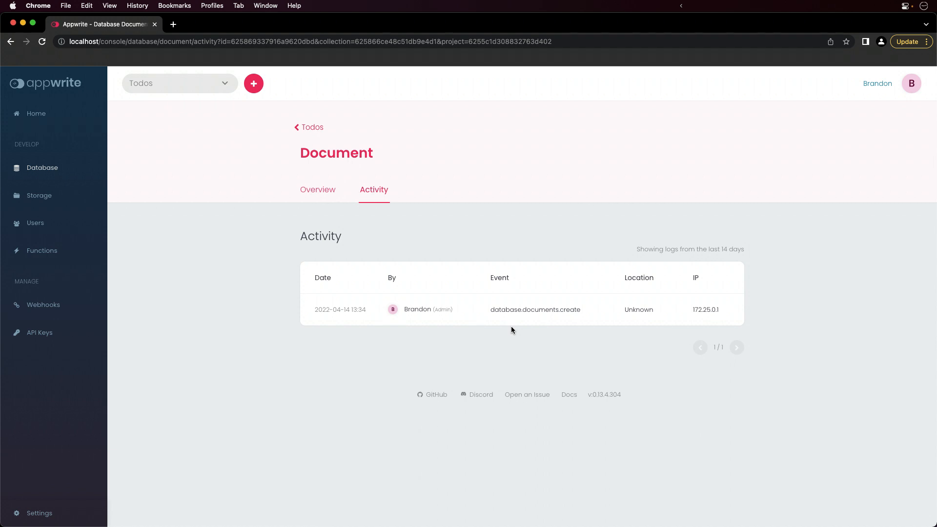